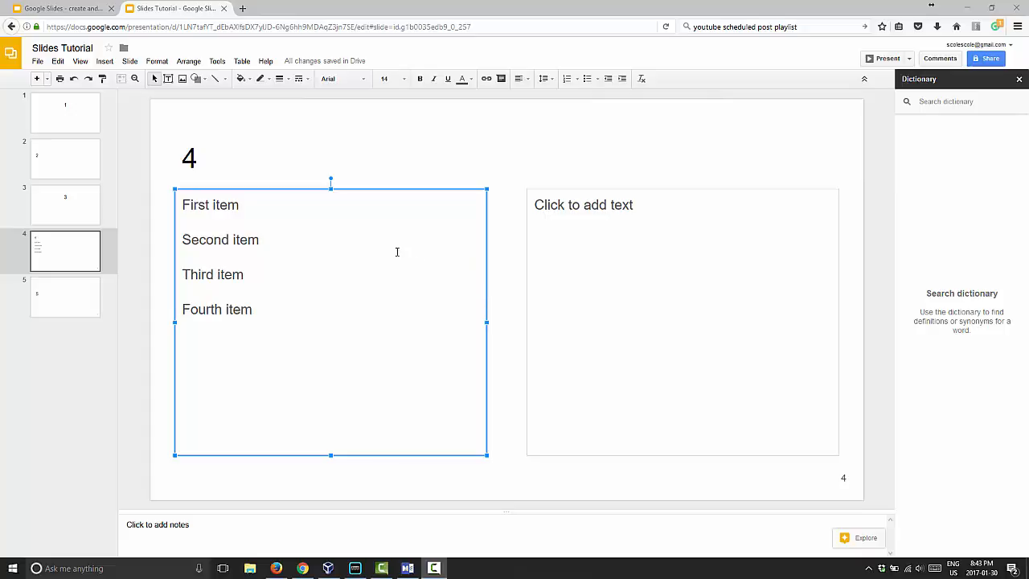
pyautogui.moveTo(264, 243)
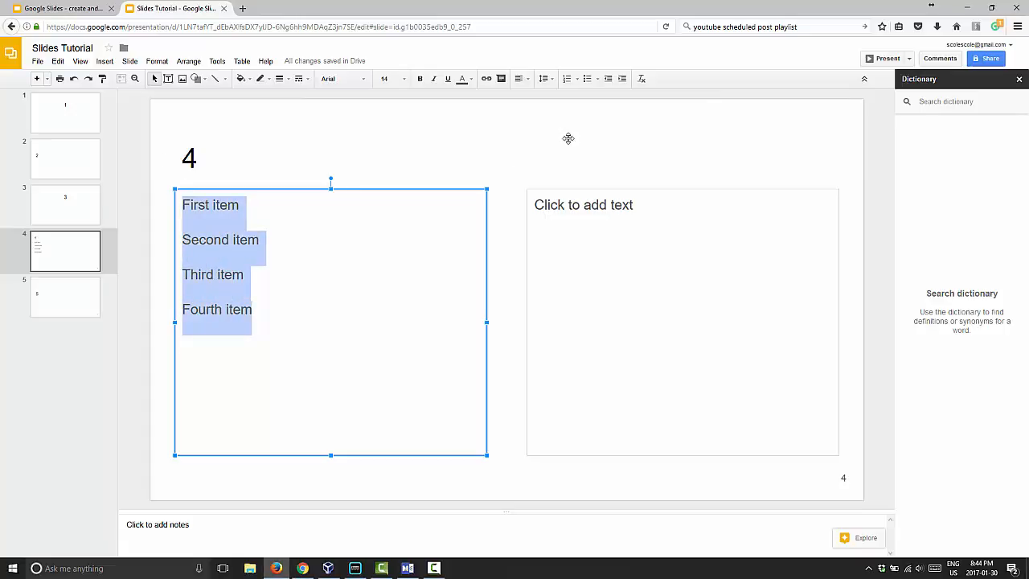
pyautogui.moveTo(588, 78)
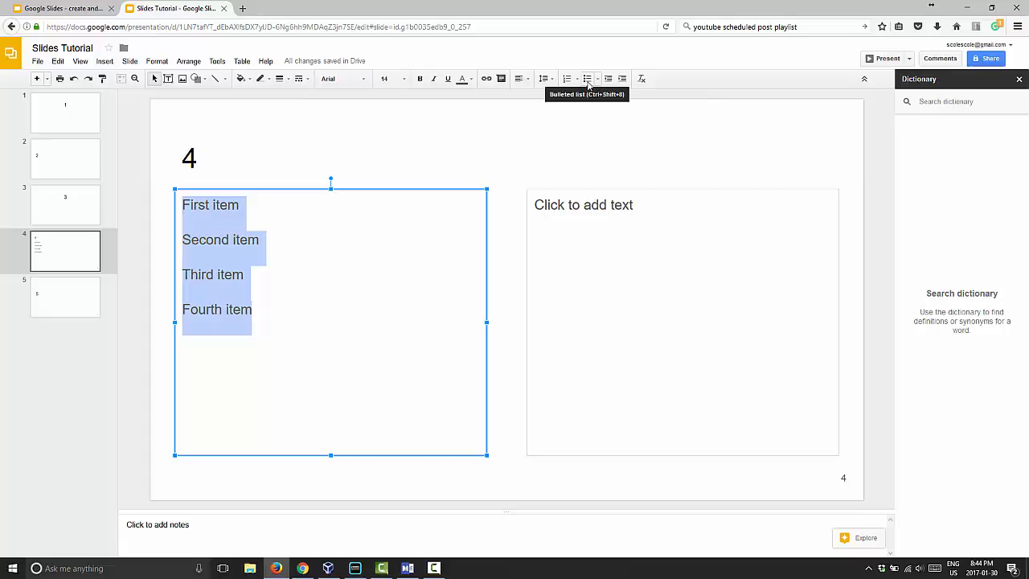
pyautogui.moveTo(587, 78)
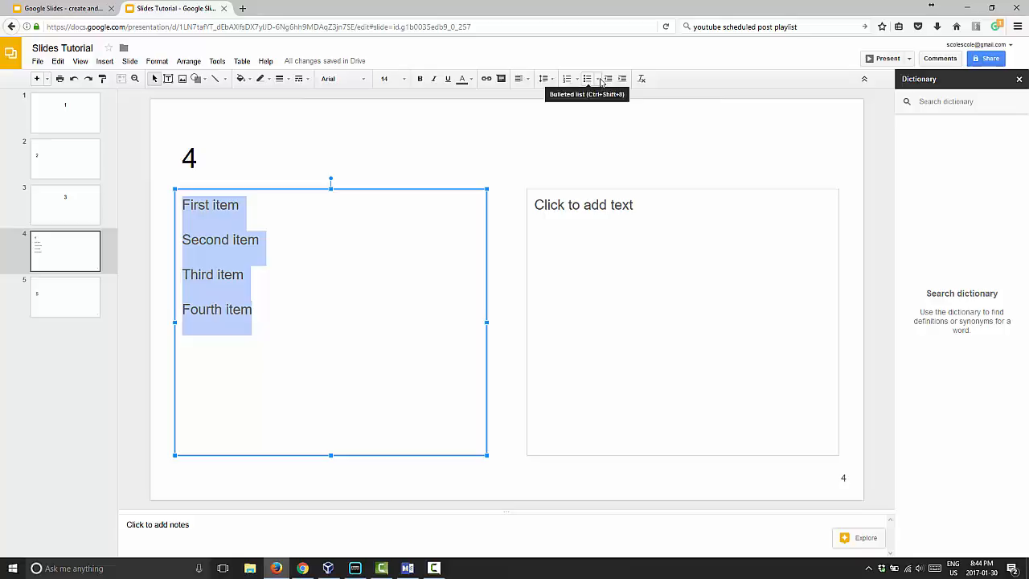
# Turn the four lines on slide 4 into a bulleted list with round dot bullets
pyautogui.click(593, 78)
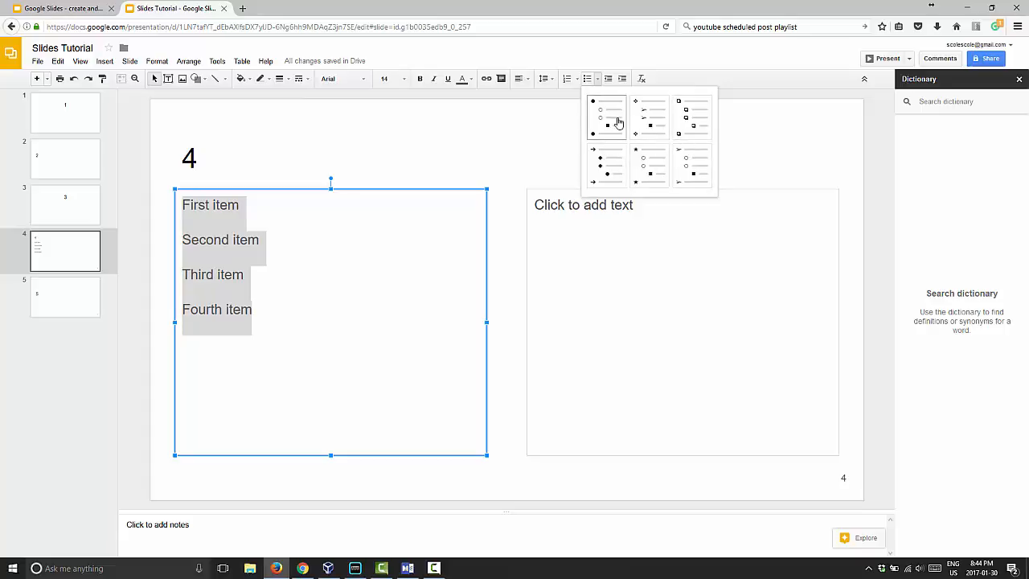
pyautogui.moveTo(588, 78)
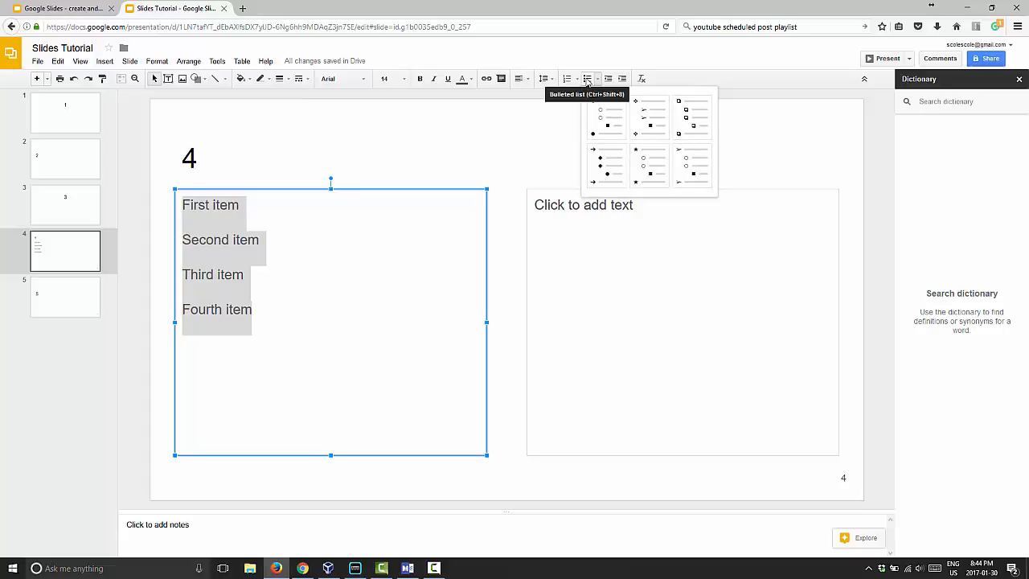
pyautogui.click(600, 119)
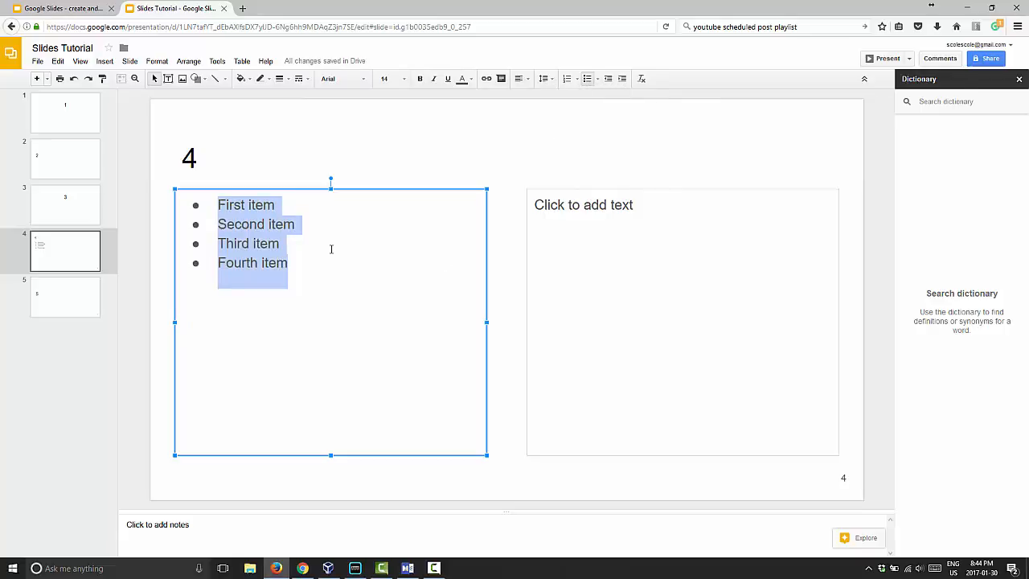
pyautogui.moveTo(291, 265)
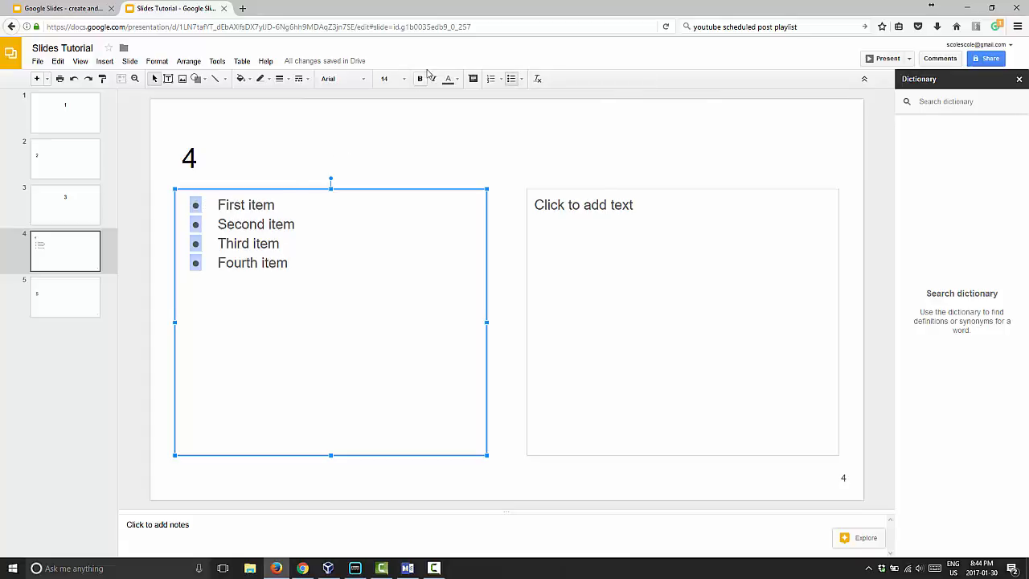
pyautogui.moveTo(447, 78)
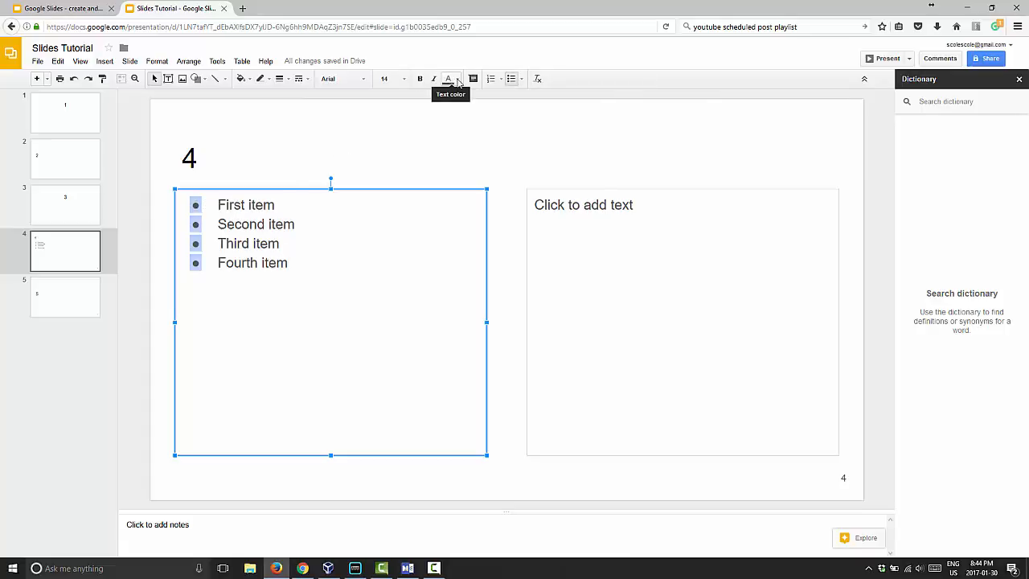
pyautogui.click(450, 78)
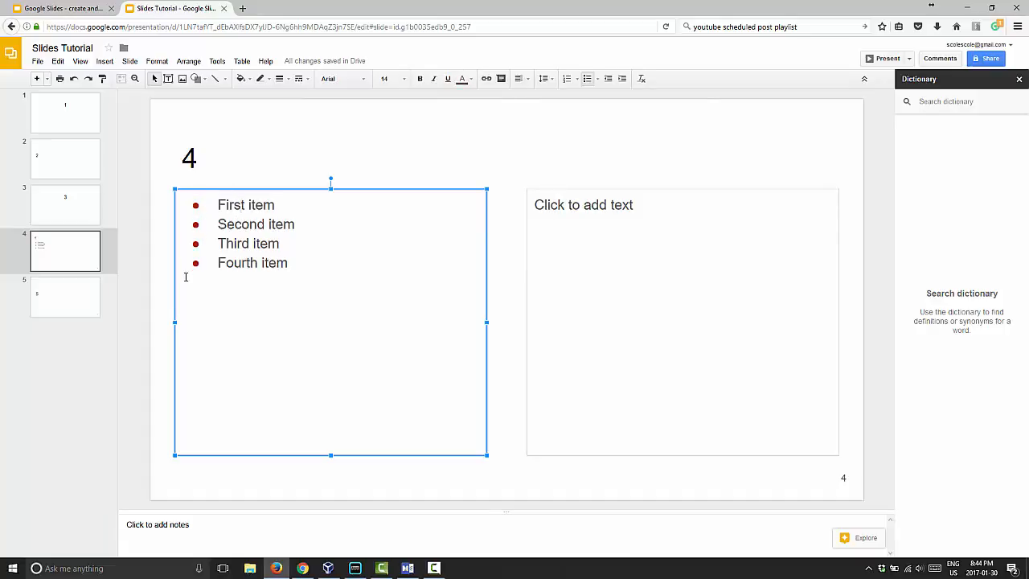
pyautogui.moveTo(78, 78)
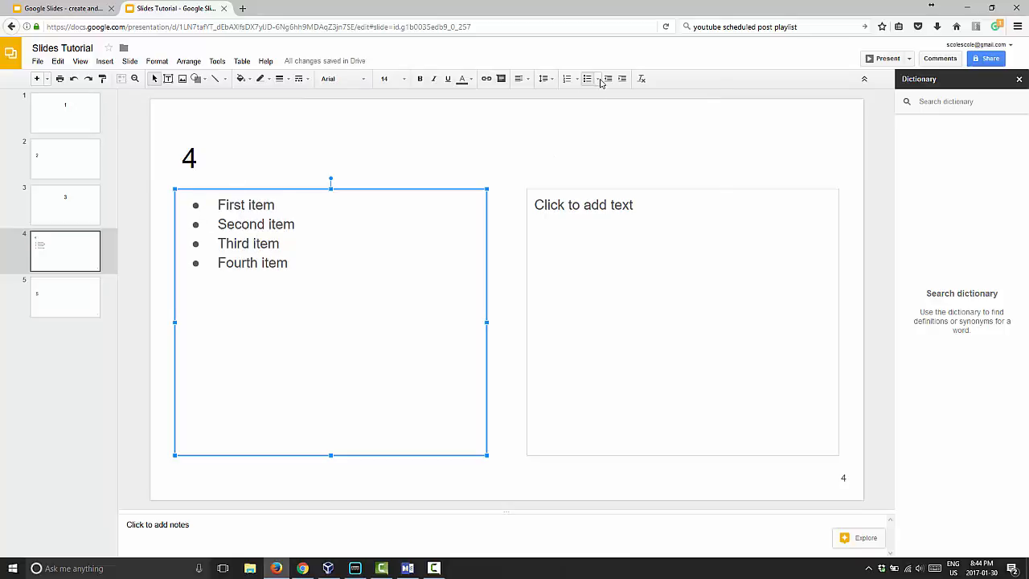
# Open the More bullets character picker, move it aside, and browse symbols by Categories
pyautogui.click(590, 78)
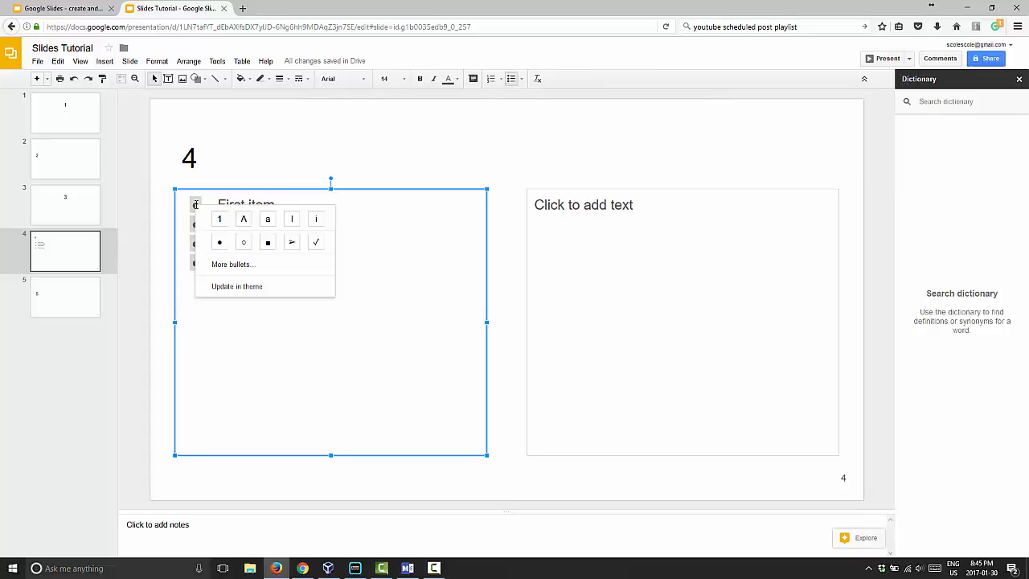
pyautogui.moveTo(223, 265)
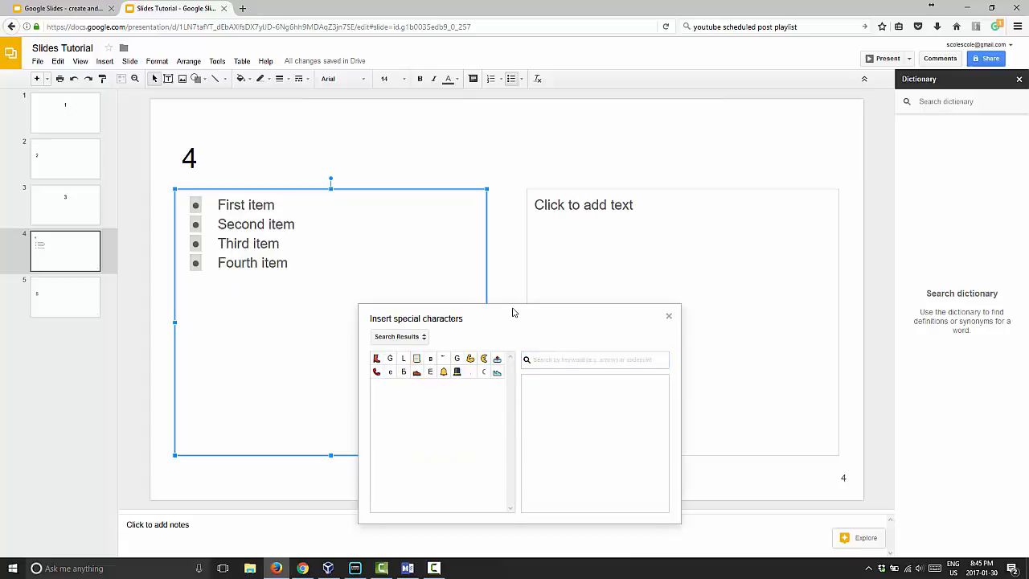
pyautogui.moveTo(514, 313); pyautogui.dragTo(551, 252)
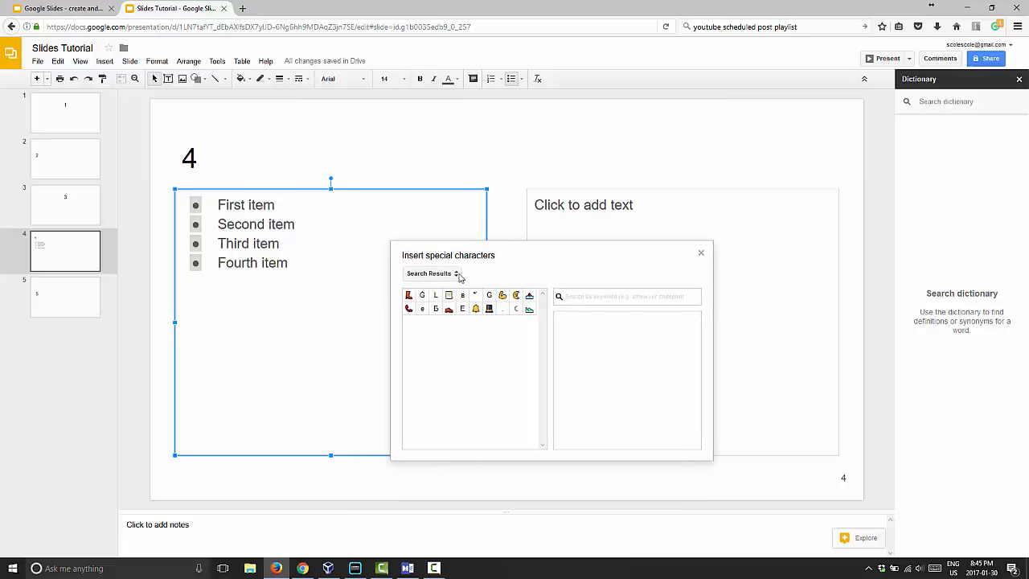
pyautogui.click(431, 273)
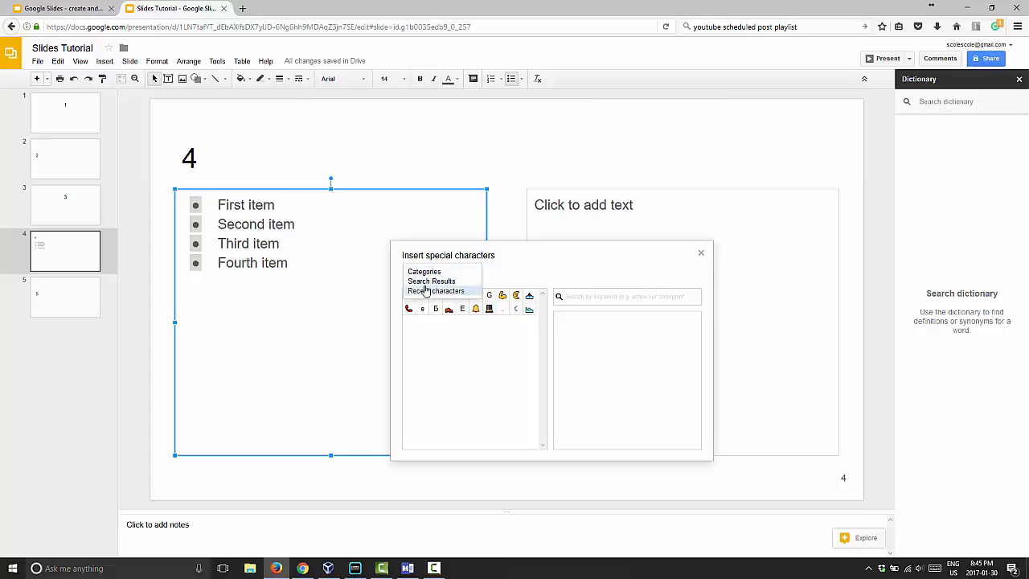
pyautogui.click(434, 290)
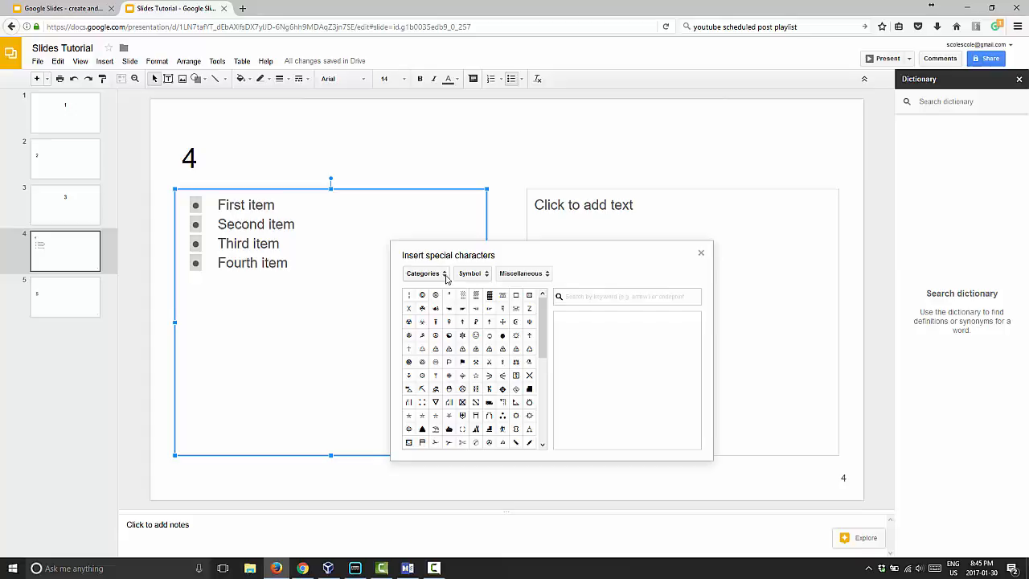
pyautogui.moveTo(568, 268)
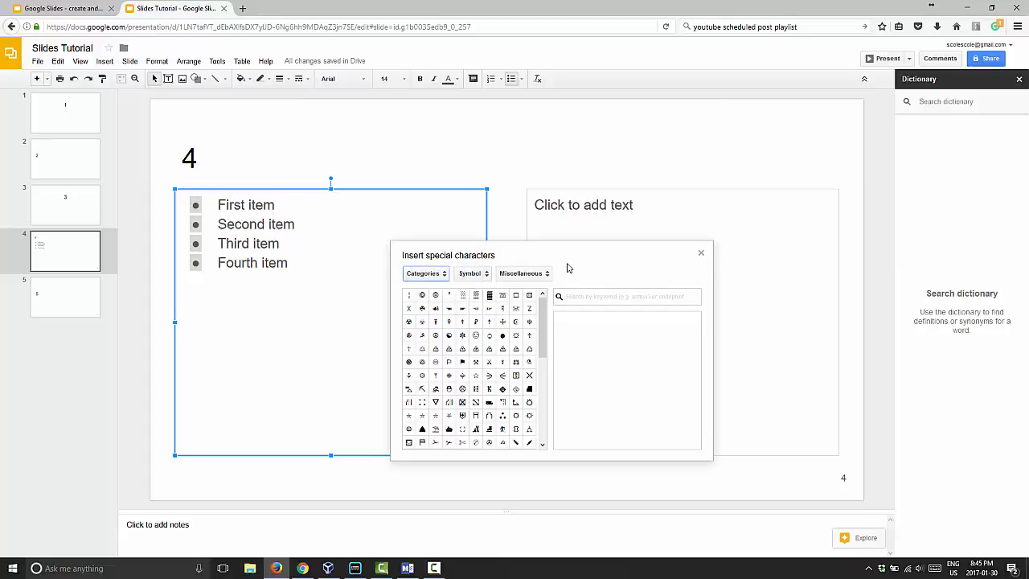
# Try a chess piece bullet from Game pieces, then use the sunglasses smiley from Emoticons
pyautogui.click(523, 273)
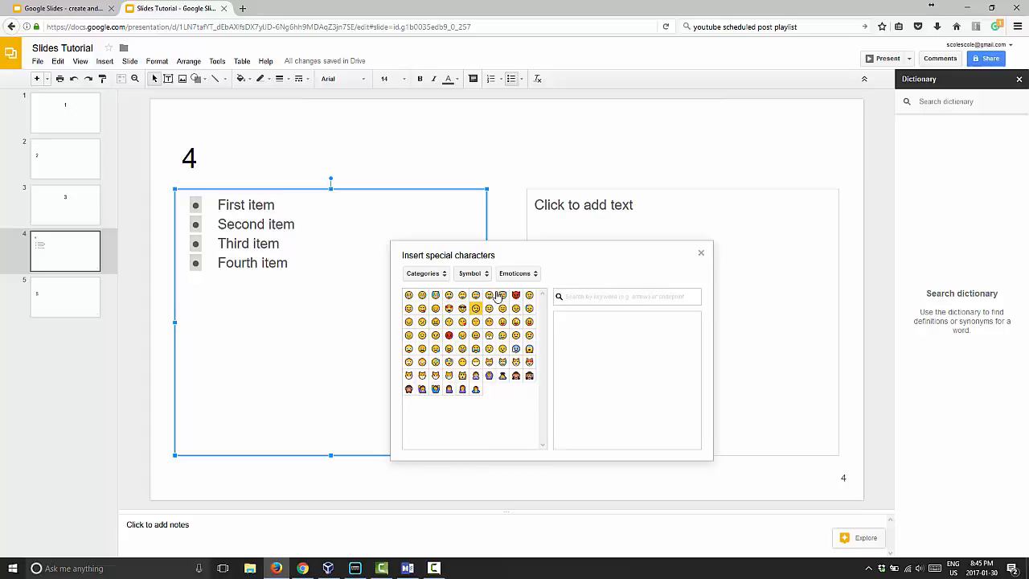
pyautogui.click(519, 274)
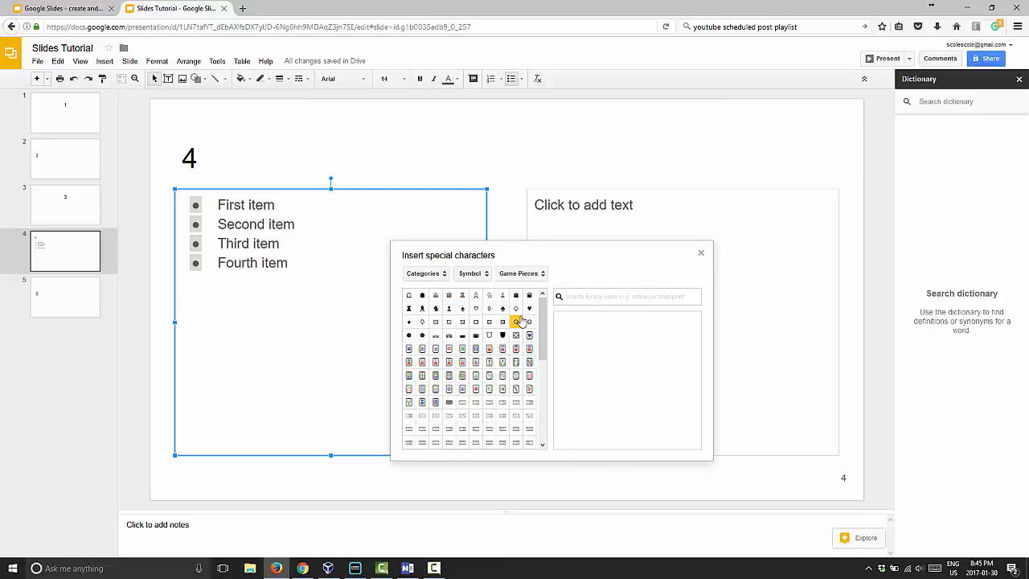
pyautogui.click(515, 321)
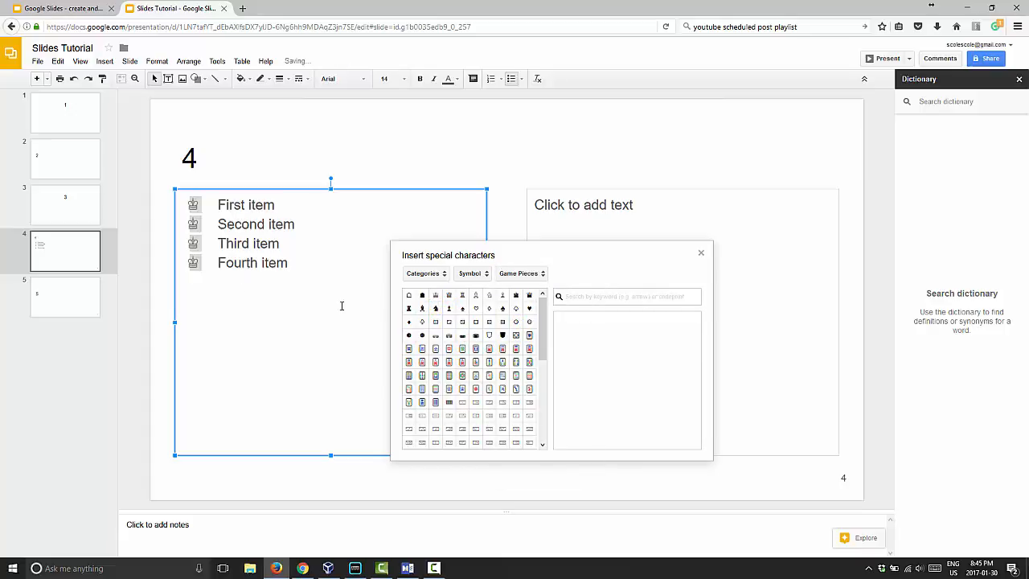
pyautogui.click(519, 273)
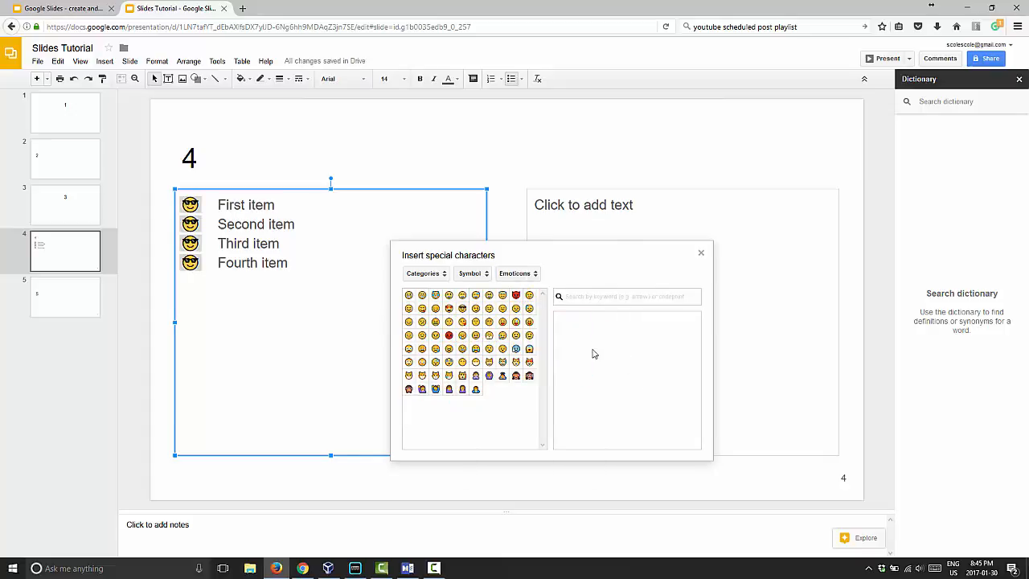
pyautogui.moveTo(620, 354)
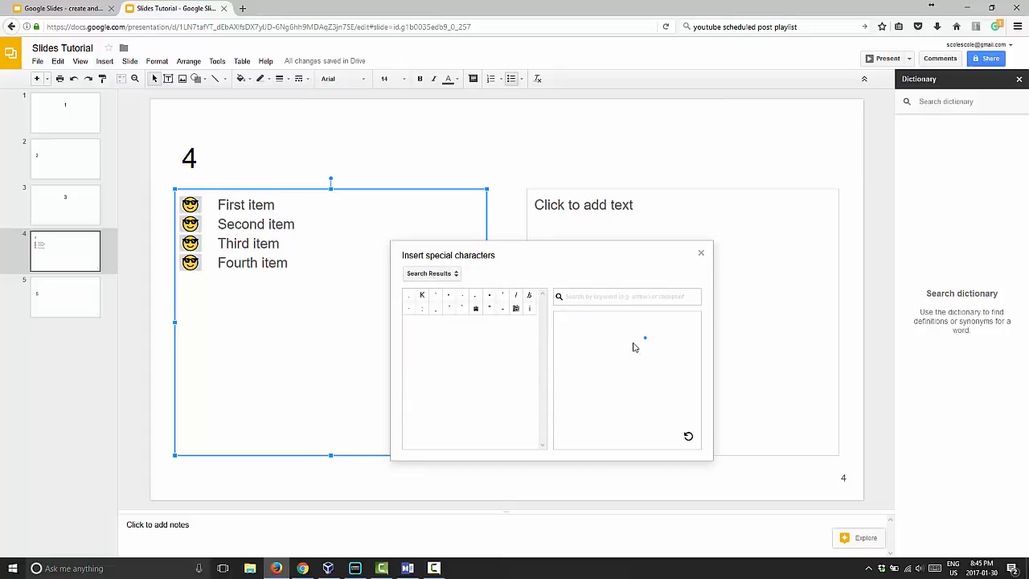
pyautogui.moveTo(598, 386)
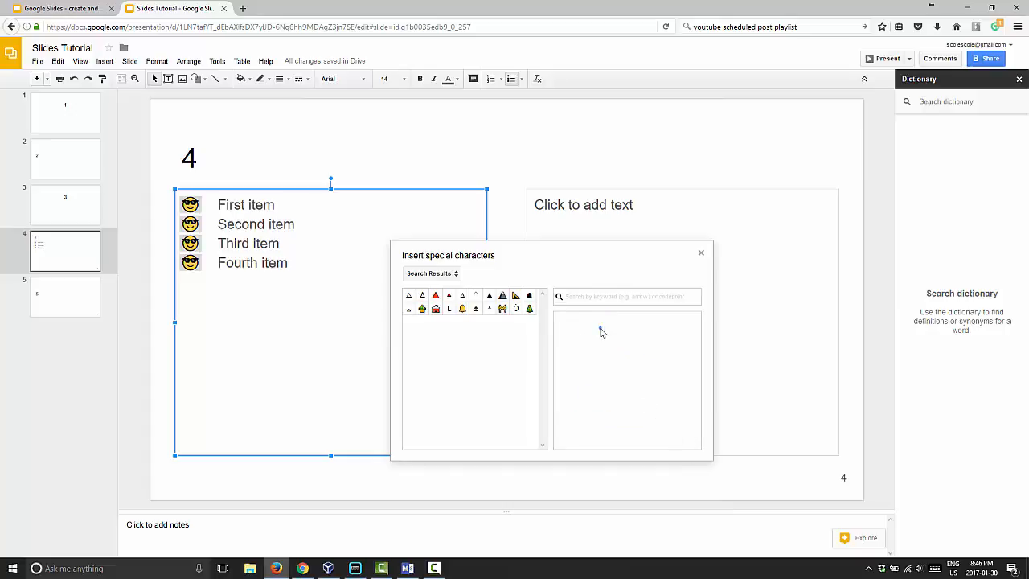
# Sketch a shape to find the blue diamond gem bullet, then close the picker
pyautogui.moveTo(595, 325); pyautogui.dragTo(607, 402)
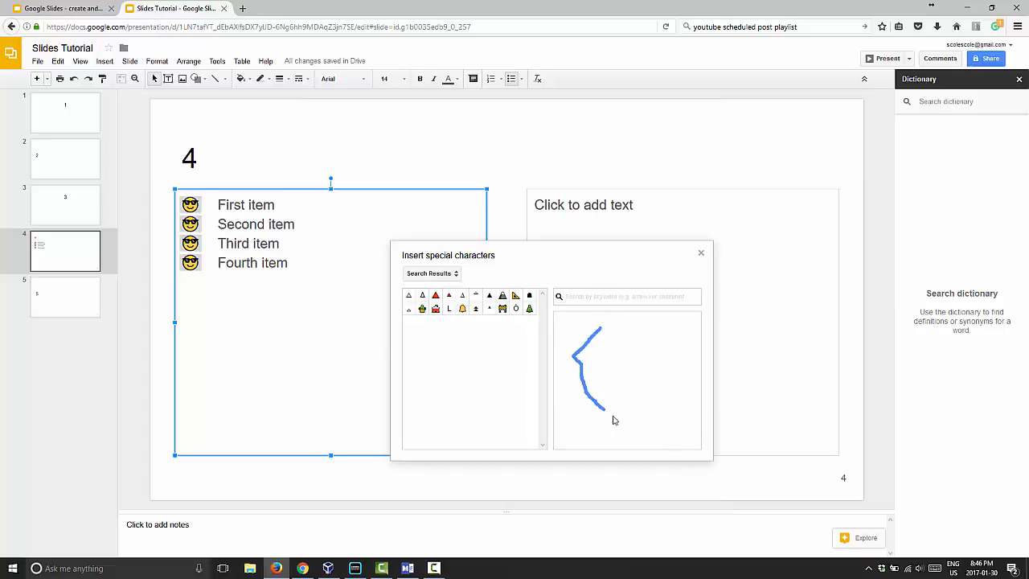
pyautogui.moveTo(610, 418); pyautogui.dragTo(635, 342)
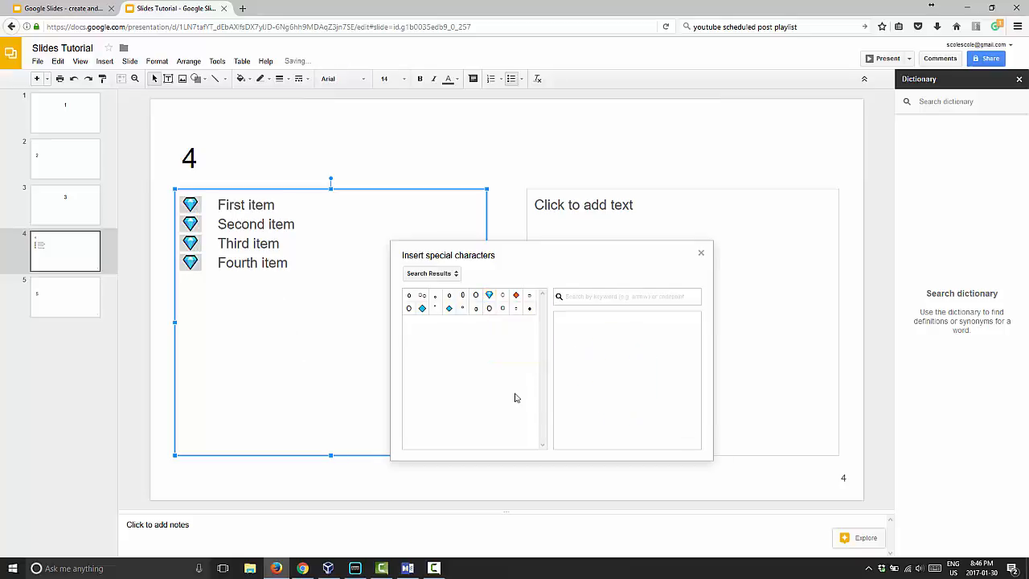
pyautogui.click(627, 296)
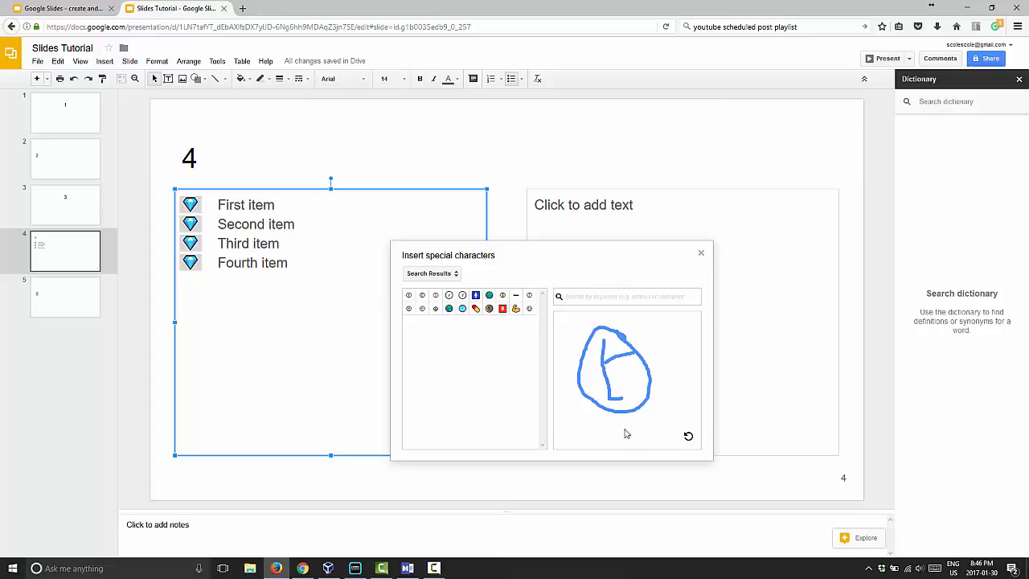
pyautogui.moveTo(435, 295)
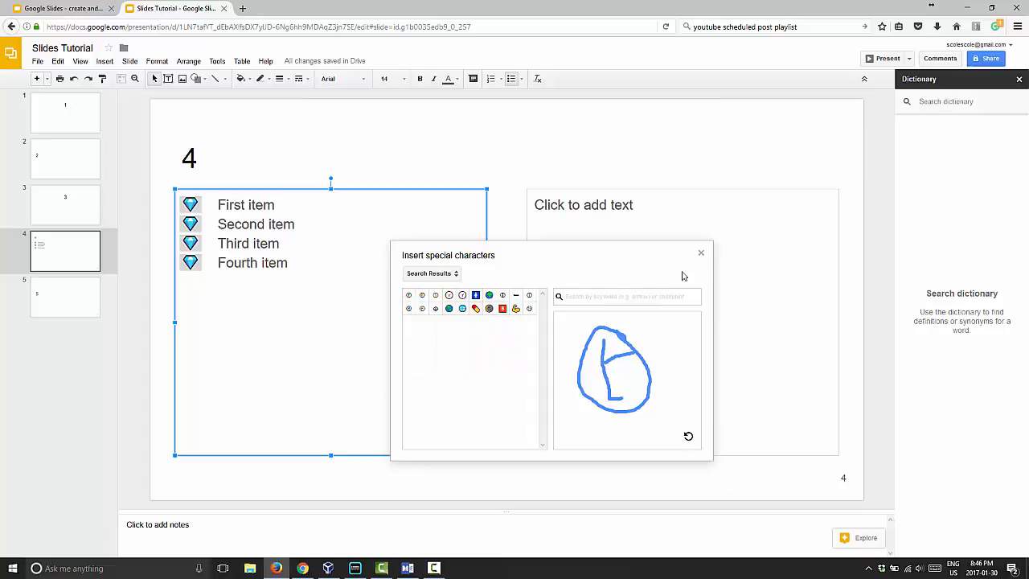
pyautogui.click(700, 253)
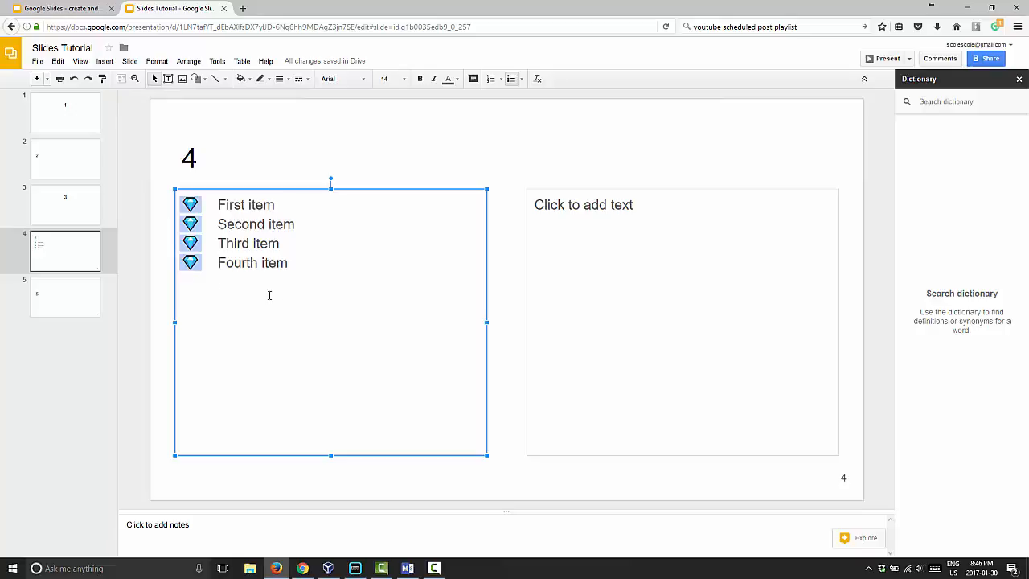
# Replace the diamond gem bullets with the basic solid round bullet preset
pyautogui.click(287, 263)
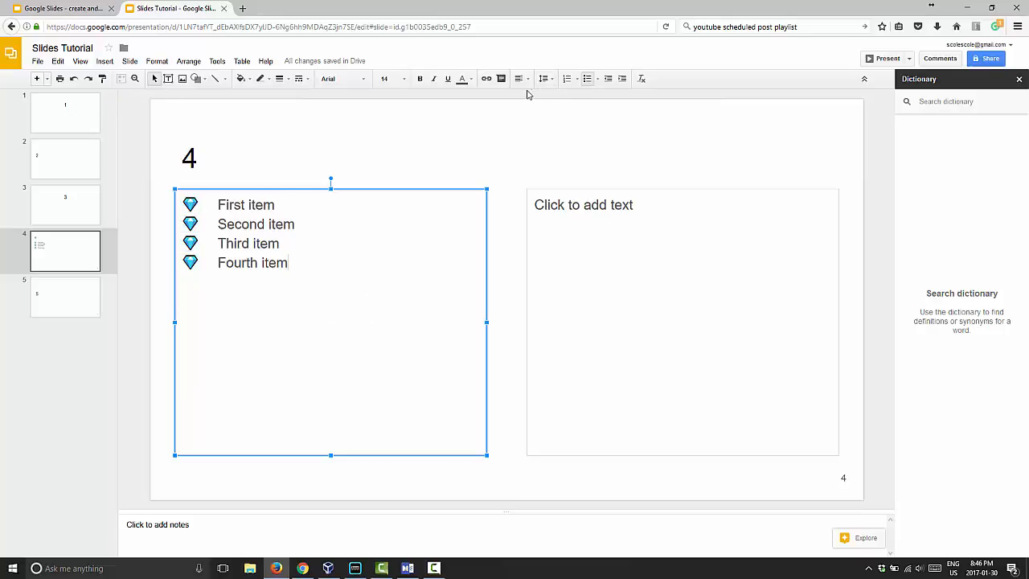
pyautogui.moveTo(590, 78)
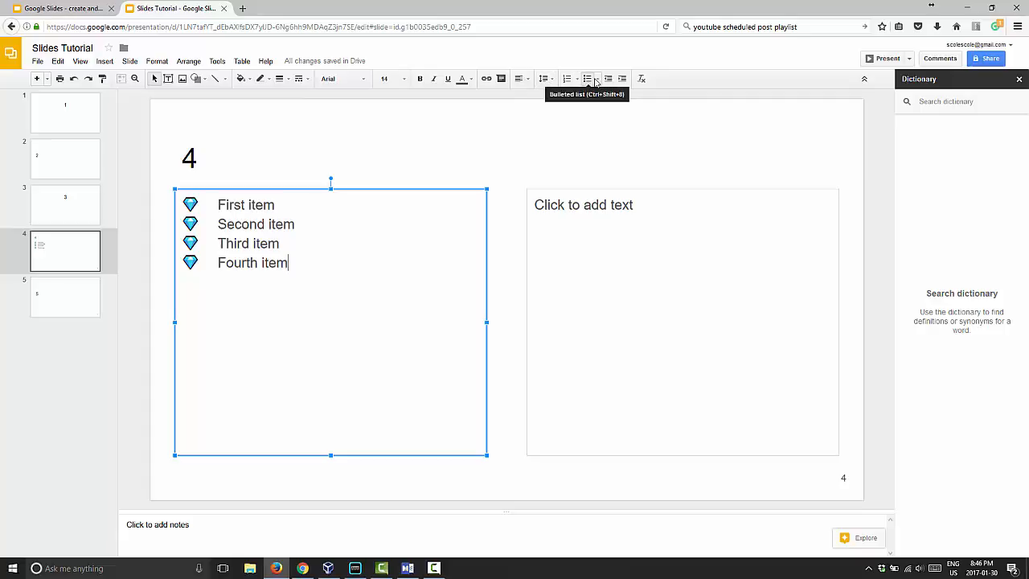
pyautogui.click(579, 78)
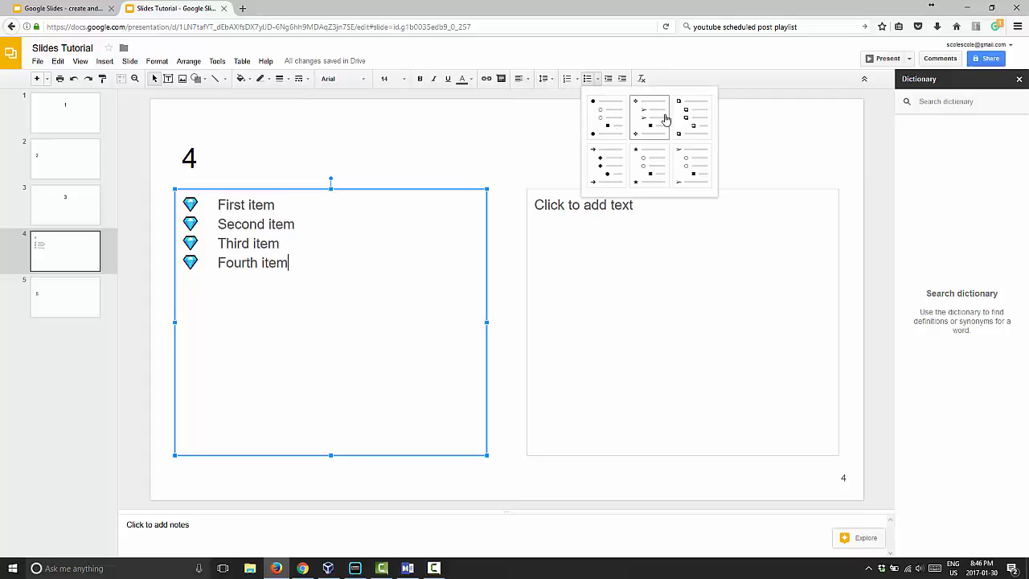
pyautogui.moveTo(611, 171)
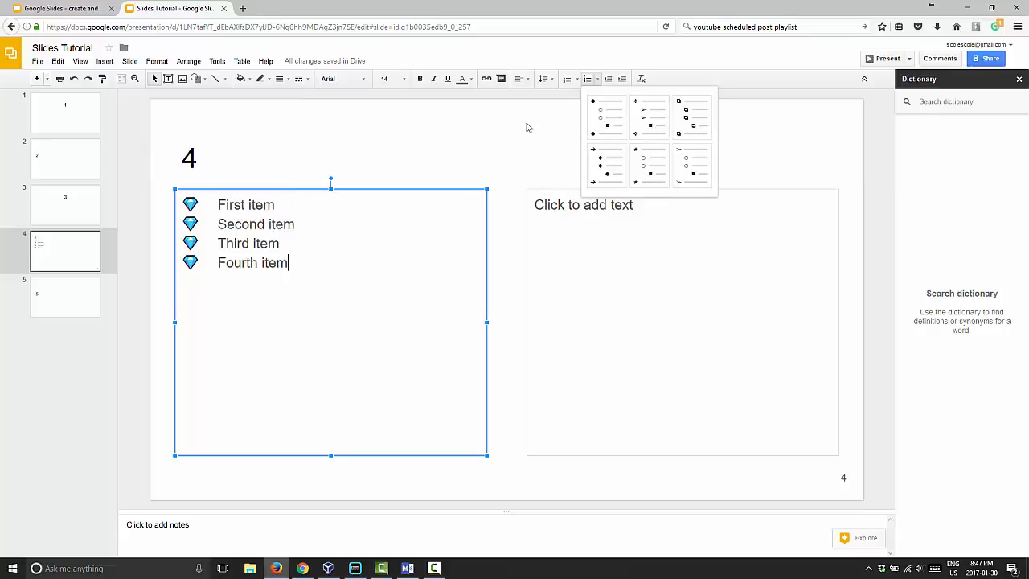
pyautogui.click(597, 104)
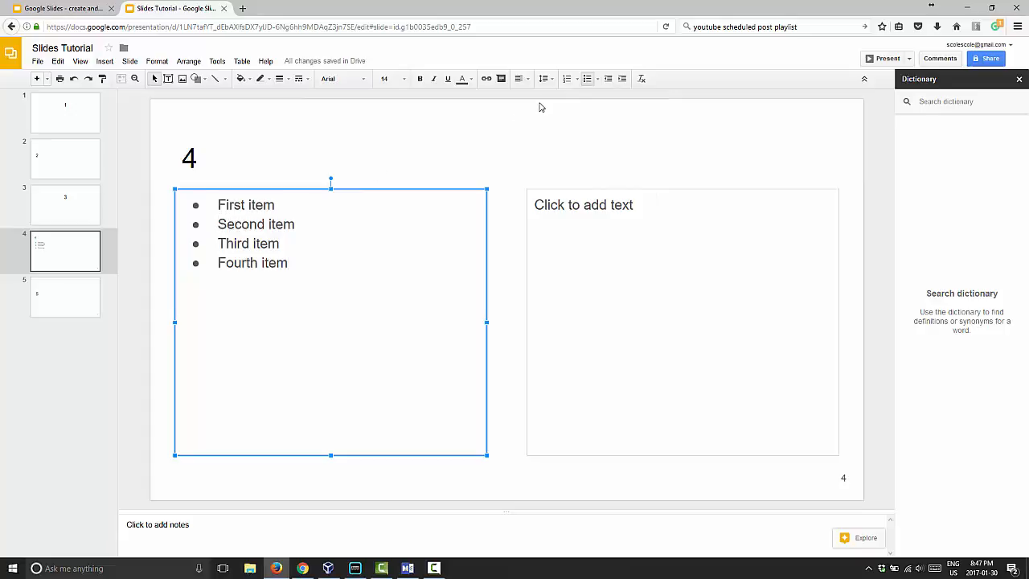
pyautogui.moveTo(622, 78)
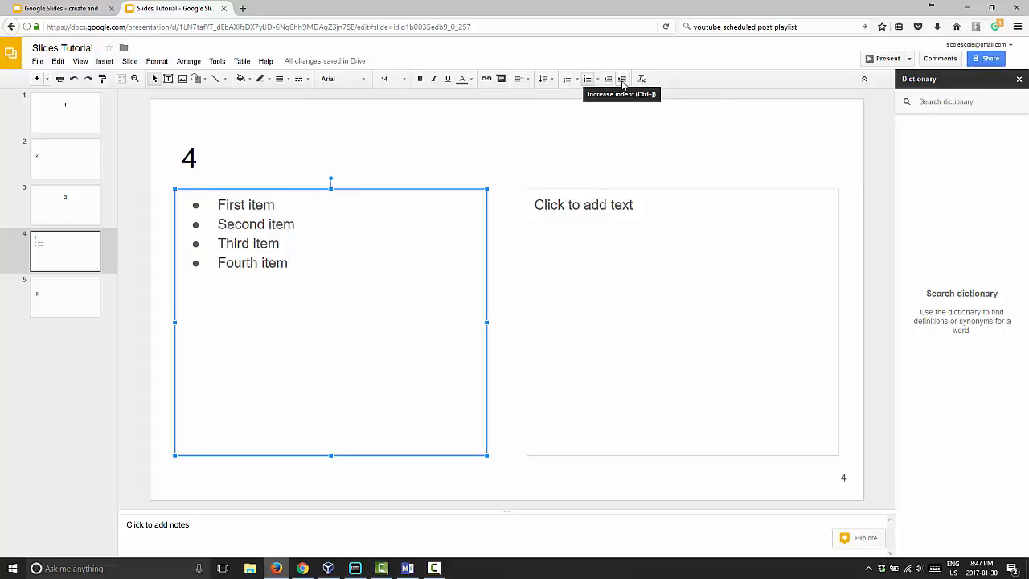
# Indent 'Second item' one level under 'First item' with Increase indent (Ctrl+])
pyautogui.click(622, 78)
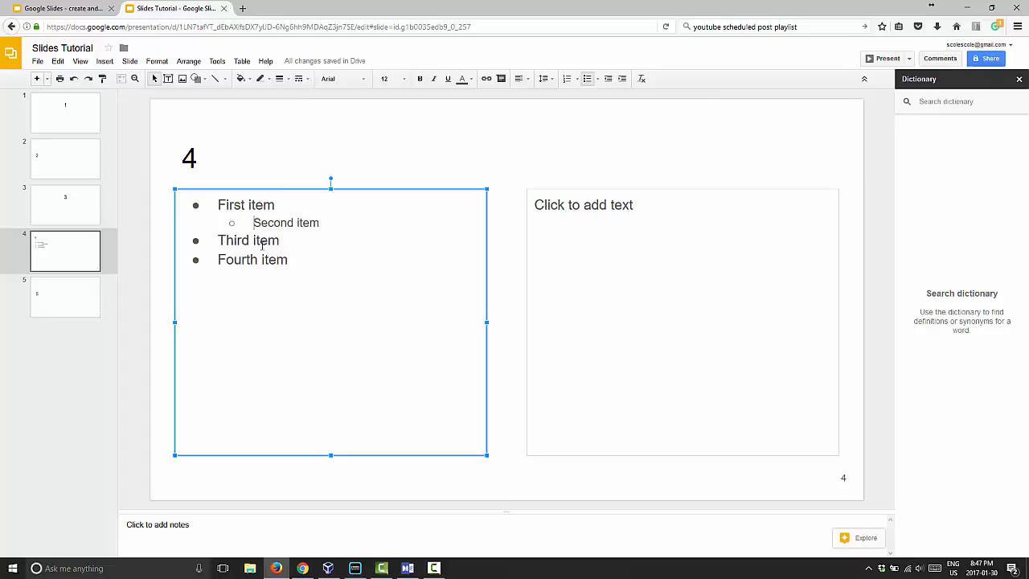
pyautogui.moveTo(559, 428)
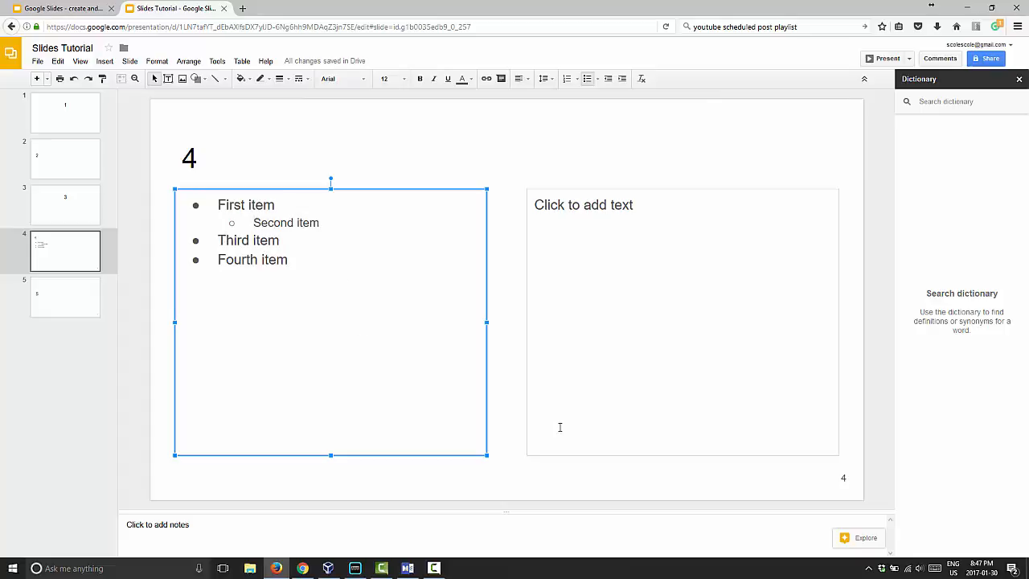
pyautogui.moveTo(425, 259)
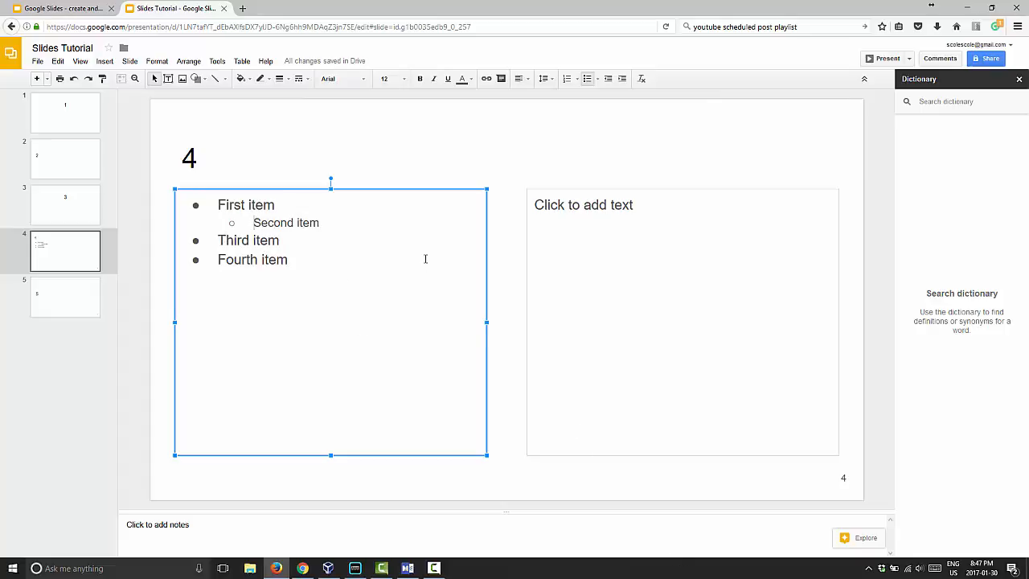